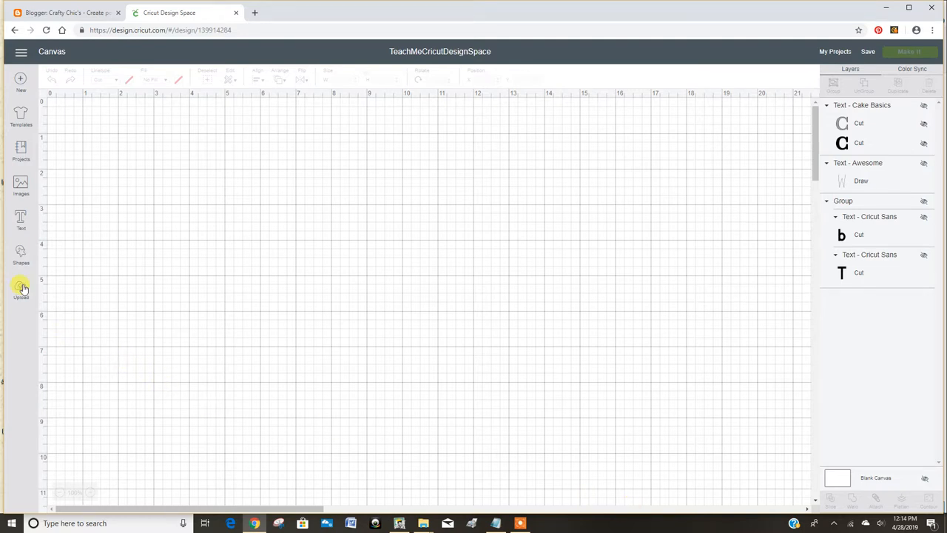
Upload the Donald Duck photo from the computer into Design Space.
{"action": "left_click", "coordinate": [21, 289]}
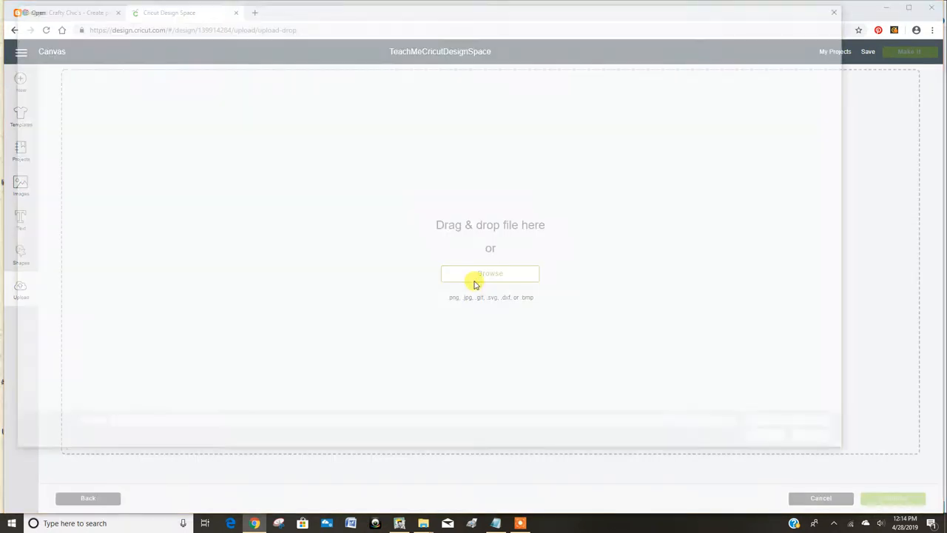
{"action": "left_click", "coordinate": [490, 273]}
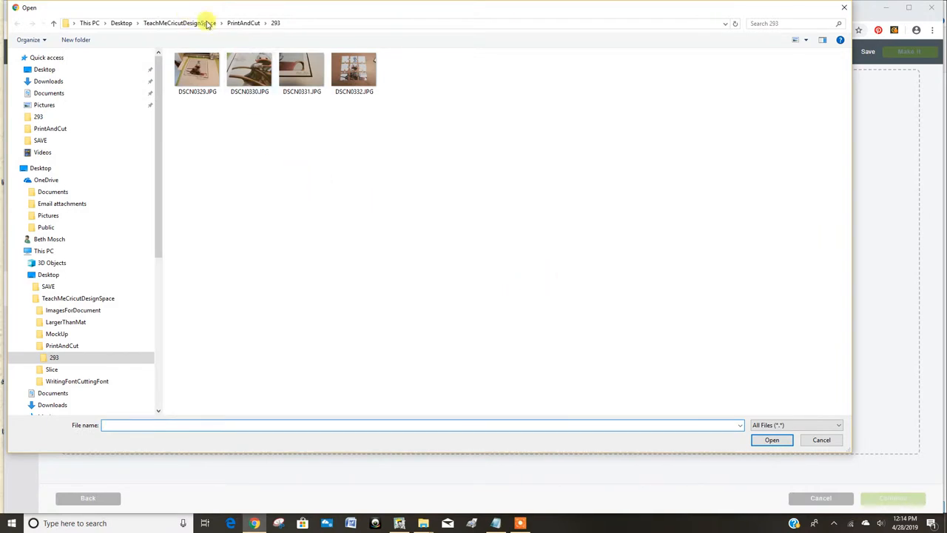
{"action": "left_click", "coordinate": [243, 22]}
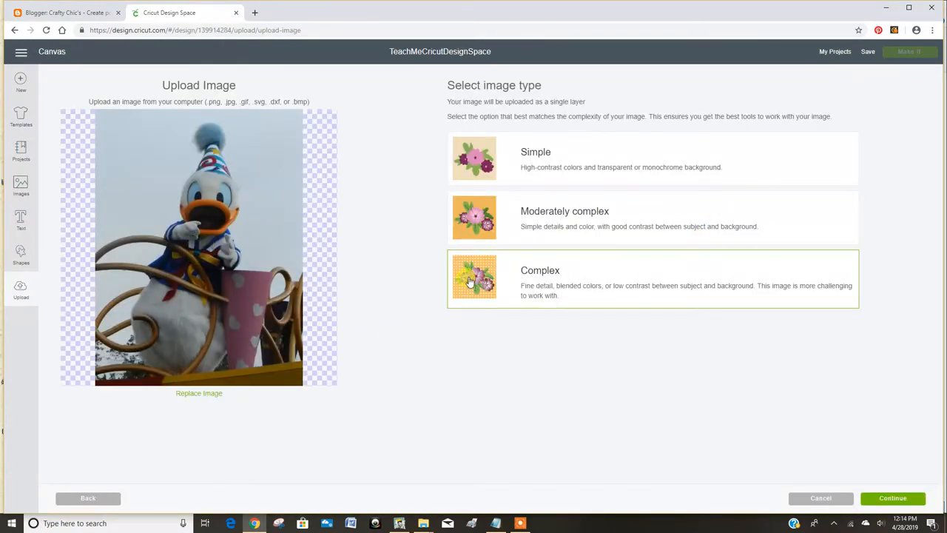
Set the duck photo as a Complex image and keep it without erasing anything.
{"action": "left_click", "coordinate": [892, 498]}
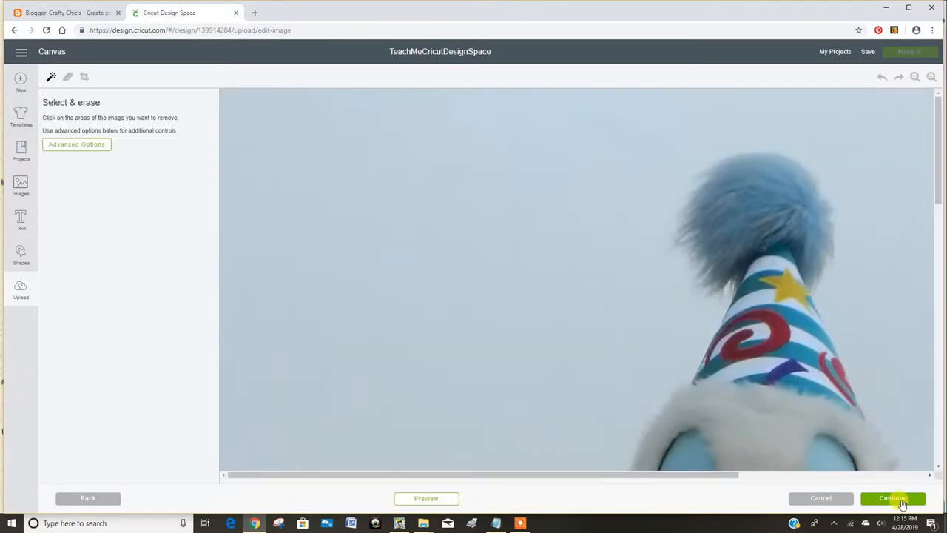
{"action": "left_click", "coordinate": [892, 498]}
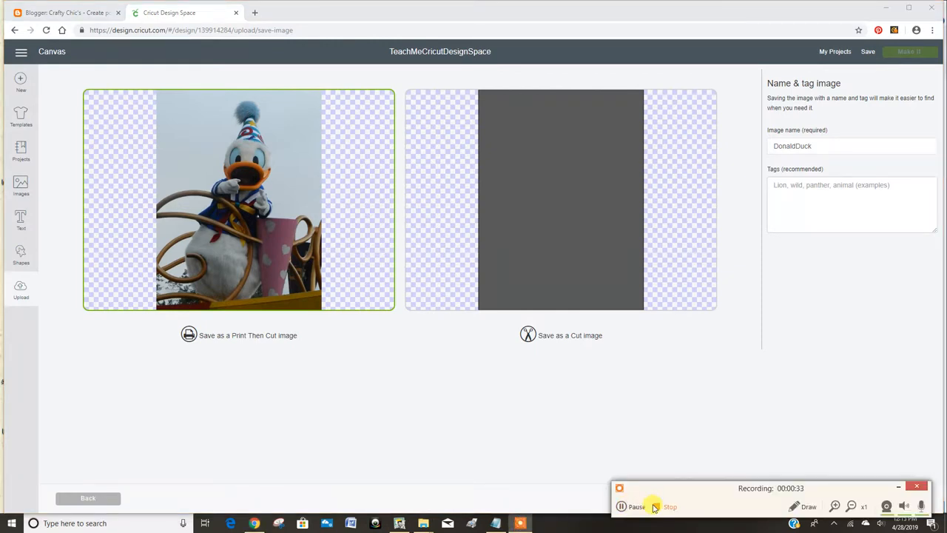
Save the DonaldDuck upload as a Print Then Cut image and insert it onto the canvas.
{"action": "left_click", "coordinate": [88, 498]}
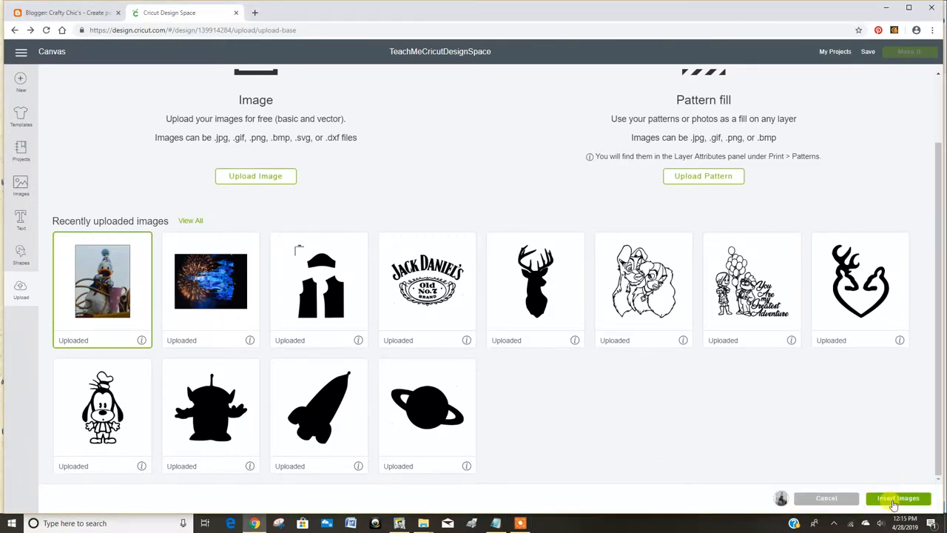
{"action": "left_click", "coordinate": [897, 498]}
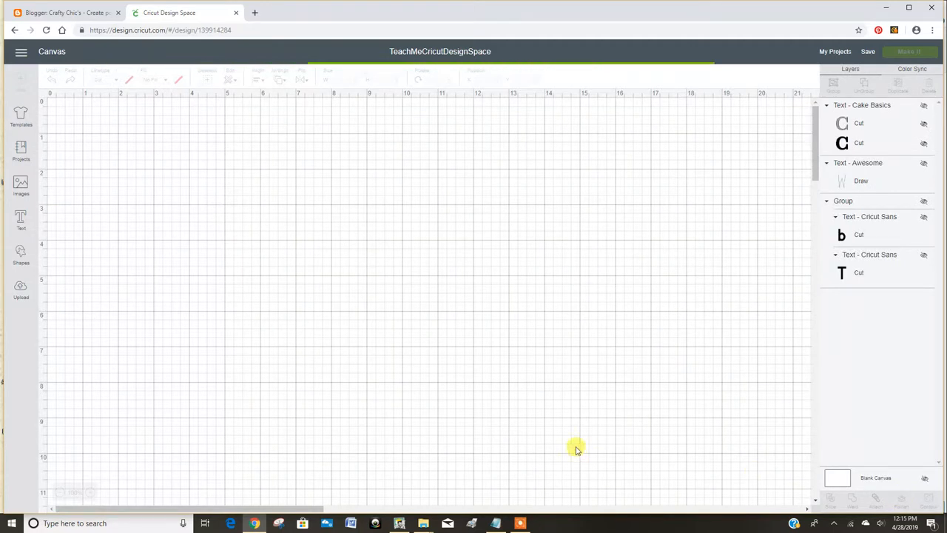
{"action": "mouse_move", "coordinate": [551, 437]}
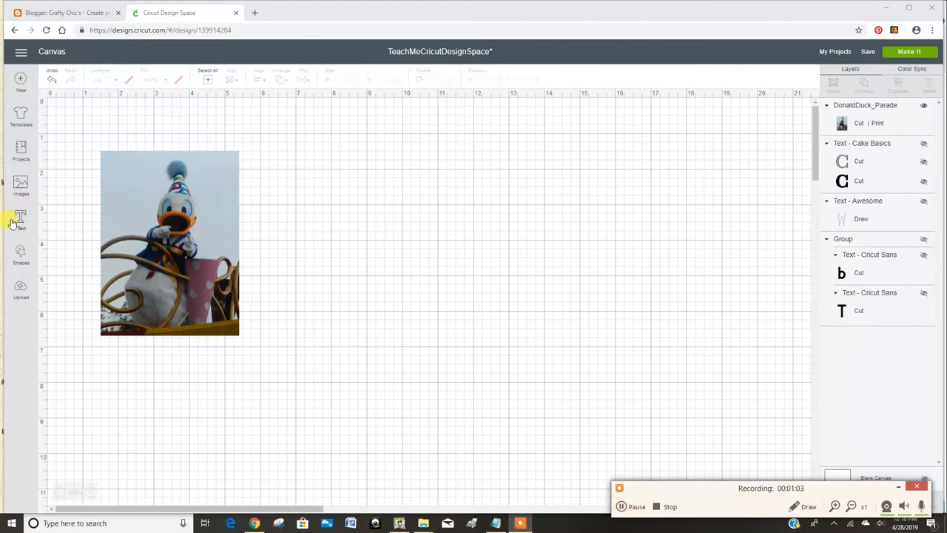
Search the image library for puzzle designs and filter results by ownership.
{"action": "left_click", "coordinate": [21, 185]}
{"action": "type", "text": "puzzle"}
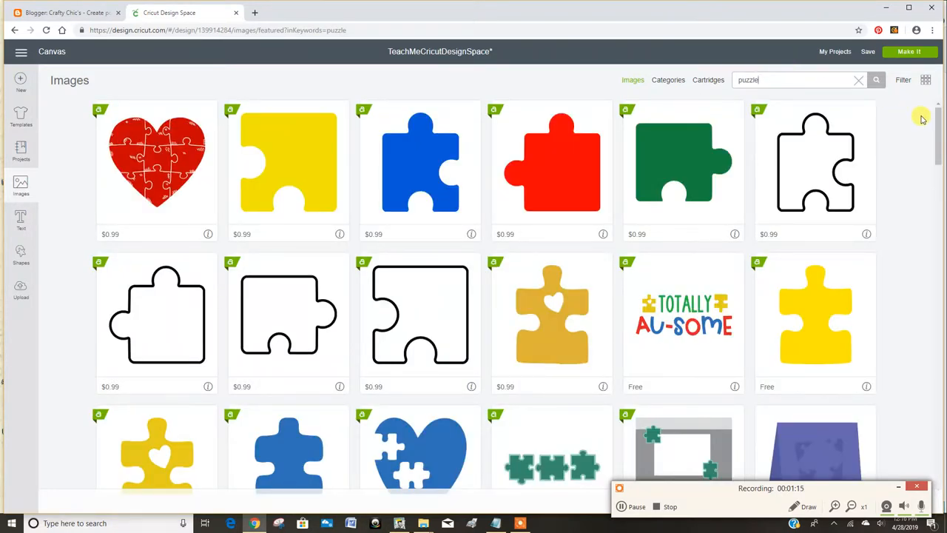
{"action": "left_click", "coordinate": [904, 80]}
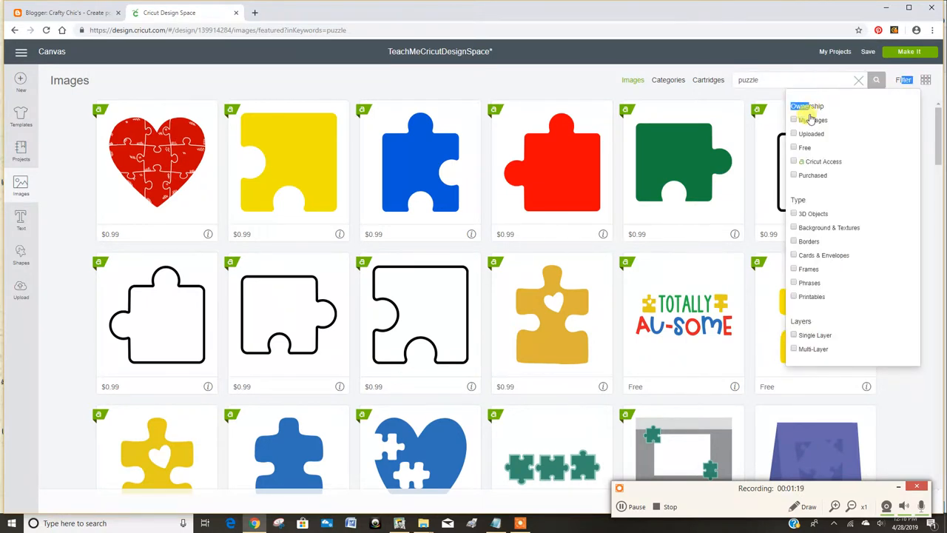
{"action": "left_click", "coordinate": [794, 120]}
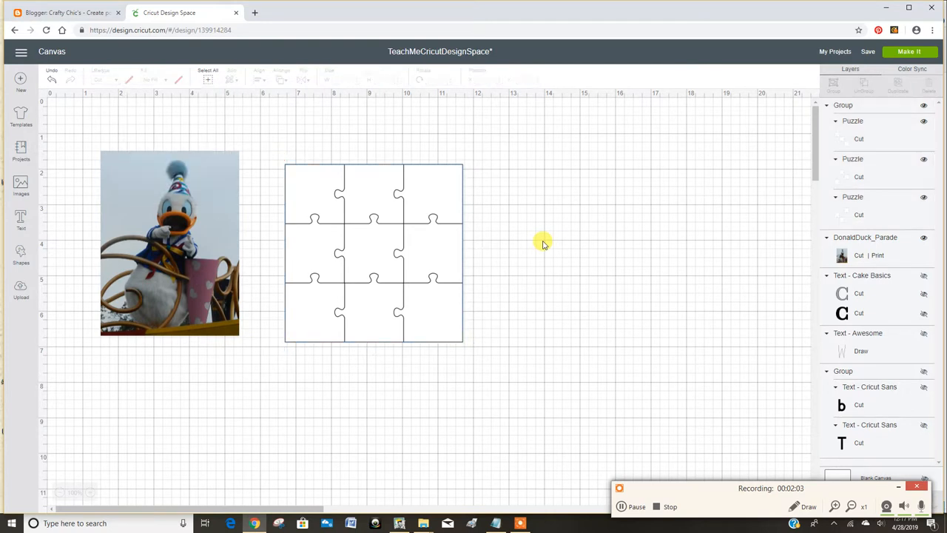
Select the 3×3 puzzle outline to move it right of the duck photo.
{"action": "left_click", "coordinate": [374, 254]}
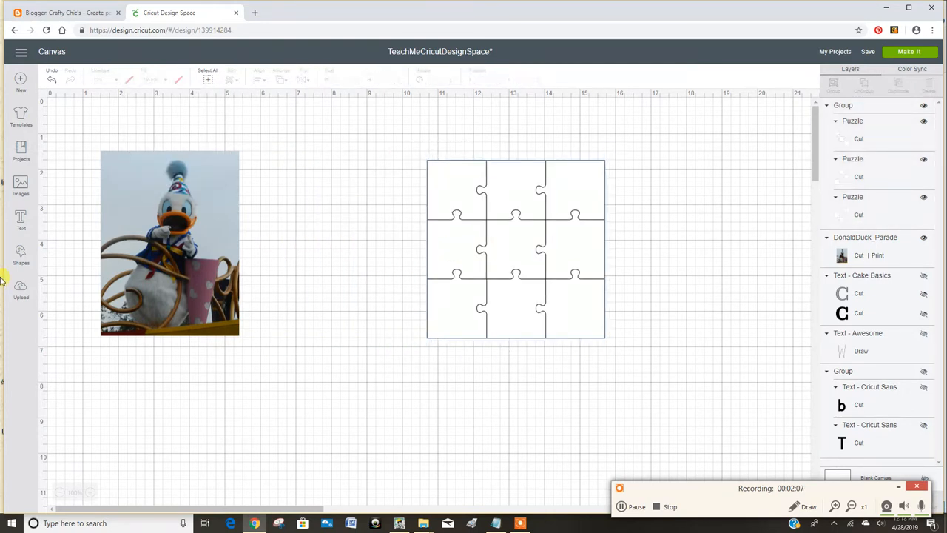
{"action": "mouse_move", "coordinate": [65, 206]}
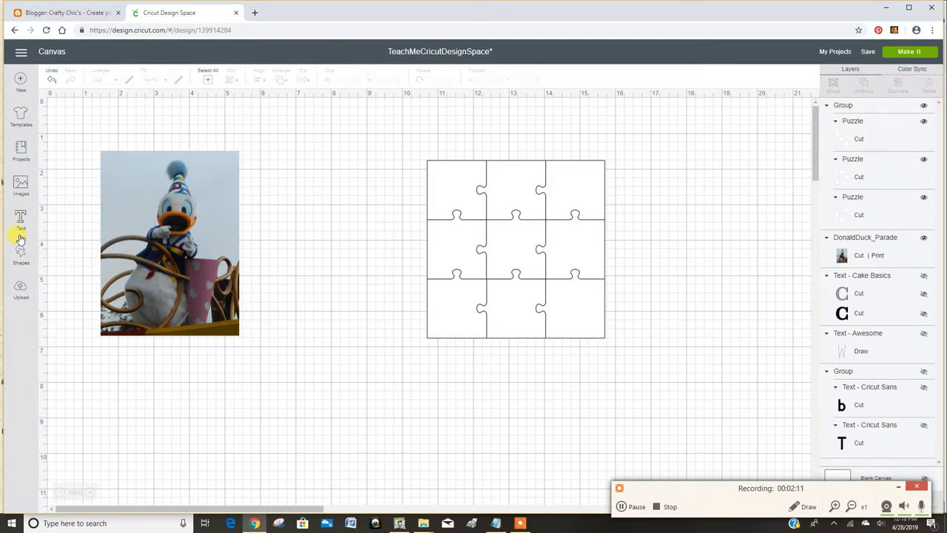
Add a basic square shape to the canvas for slicing the photo.
{"action": "left_click", "coordinate": [21, 255]}
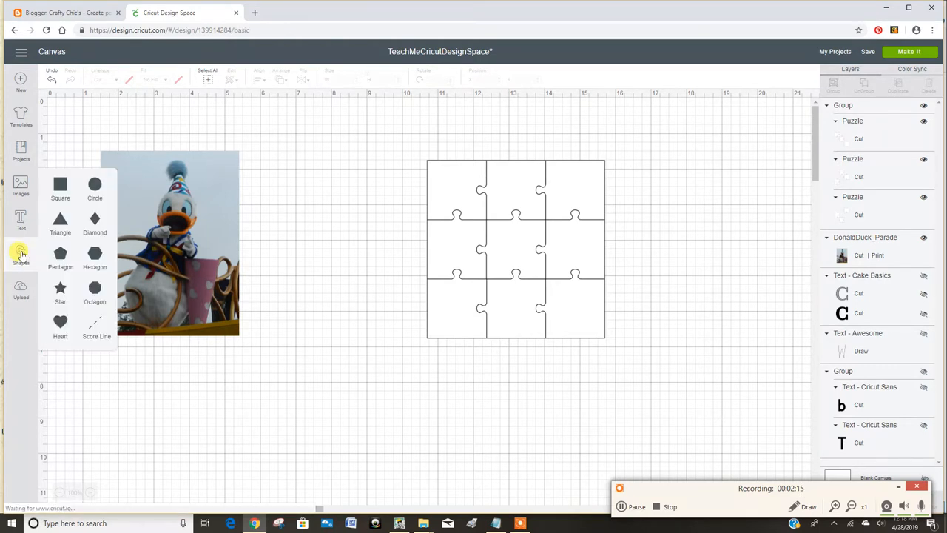
{"action": "left_click", "coordinate": [60, 189]}
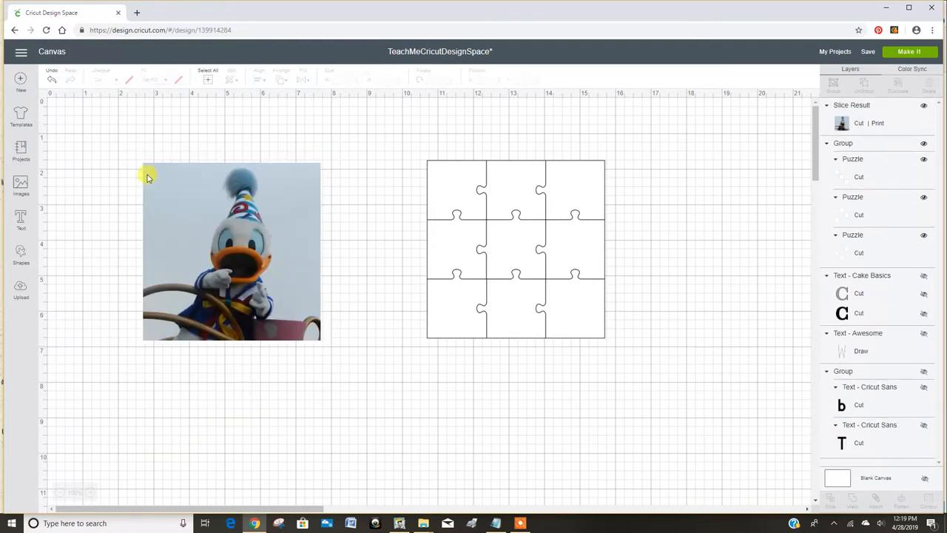
{"action": "mouse_move", "coordinate": [158, 235]}
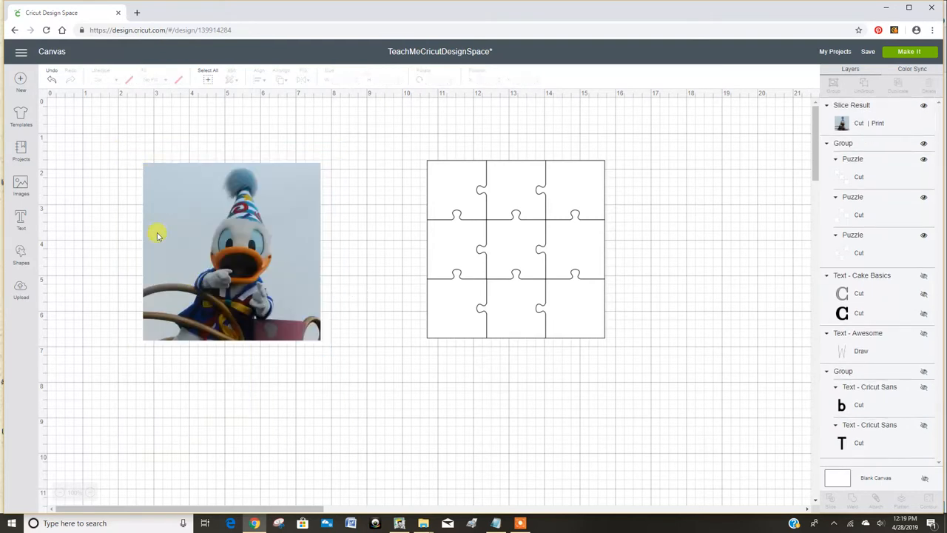
{"action": "mouse_move", "coordinate": [570, 261]}
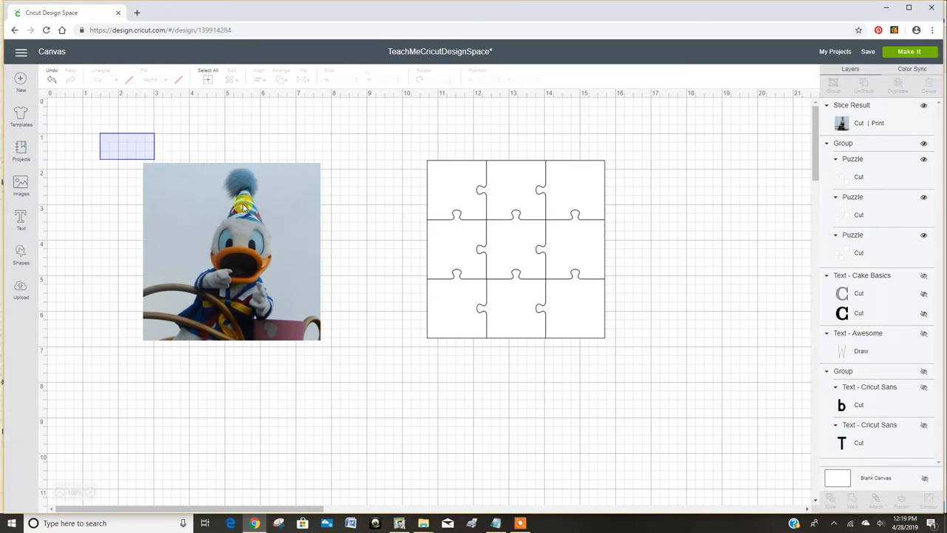
Place the square duck photo over the 5-inch puzzle outline and attach them.
{"action": "left_click", "coordinate": [515, 249]}
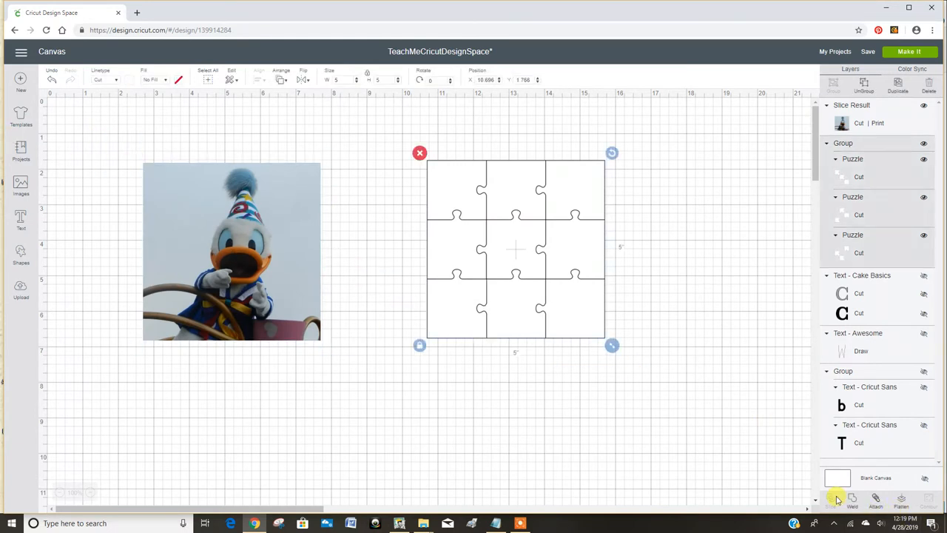
{"action": "left_click_drag", "start_coordinate": [231, 252], "coordinate": [548, 280]}
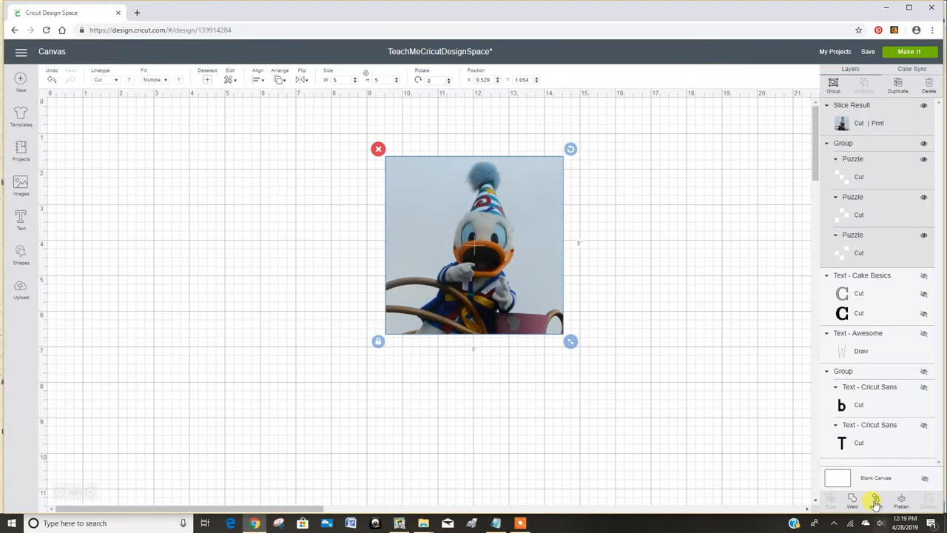
{"action": "left_click", "coordinate": [875, 502]}
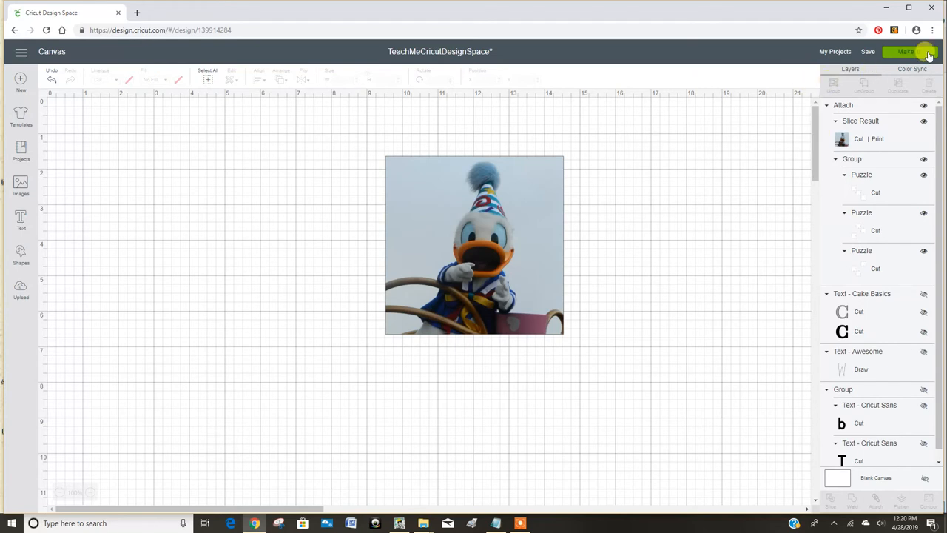
Send the attached design to Make It and mark it as already printed.
{"action": "left_click", "coordinate": [909, 52]}
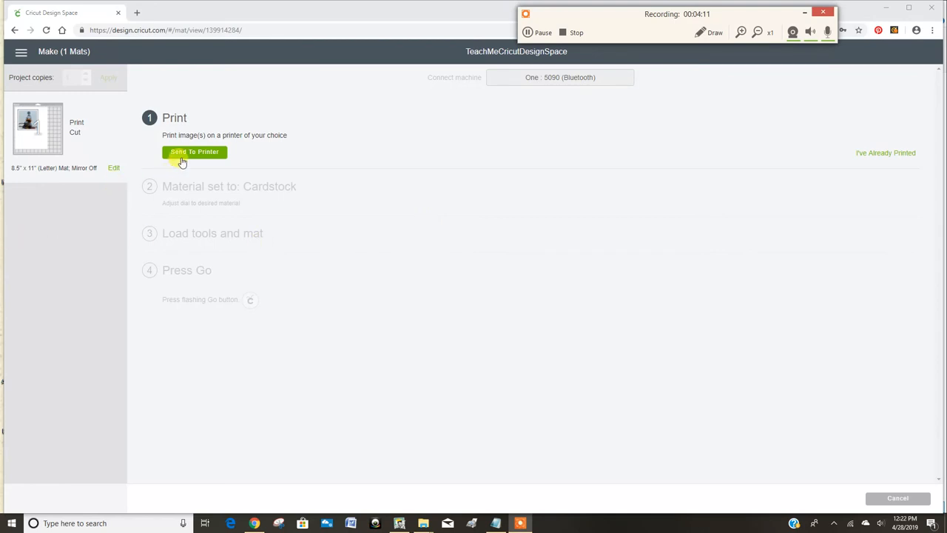
{"action": "mouse_move", "coordinate": [729, 145]}
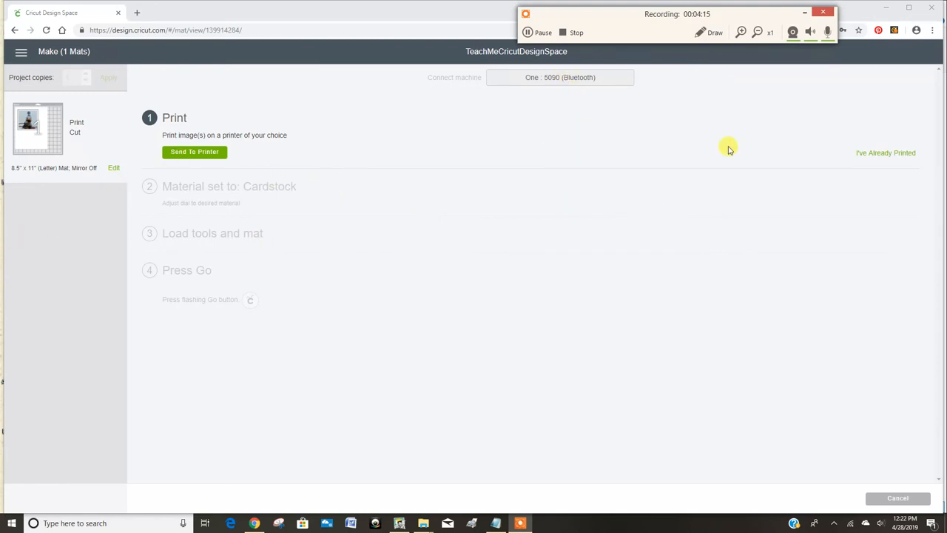
{"action": "mouse_move", "coordinate": [877, 156]}
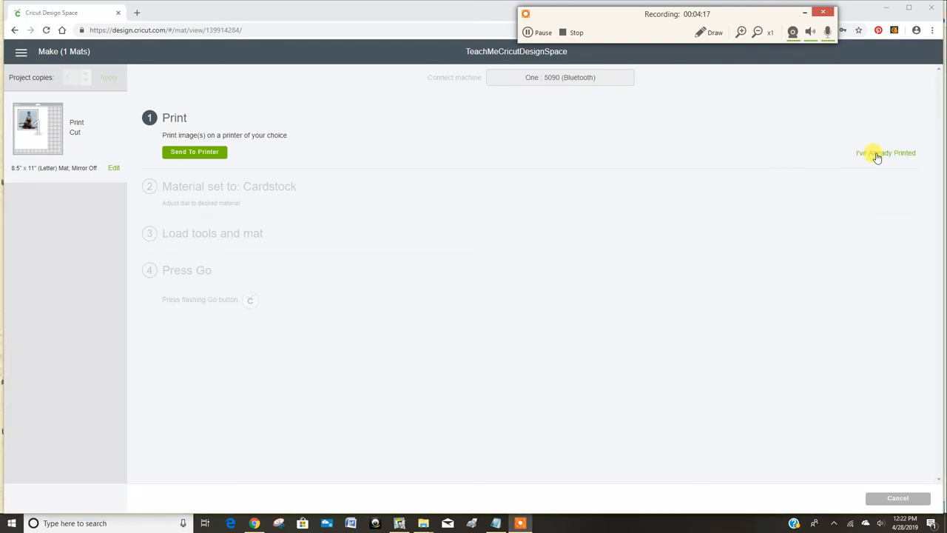
{"action": "left_click", "coordinate": [886, 152]}
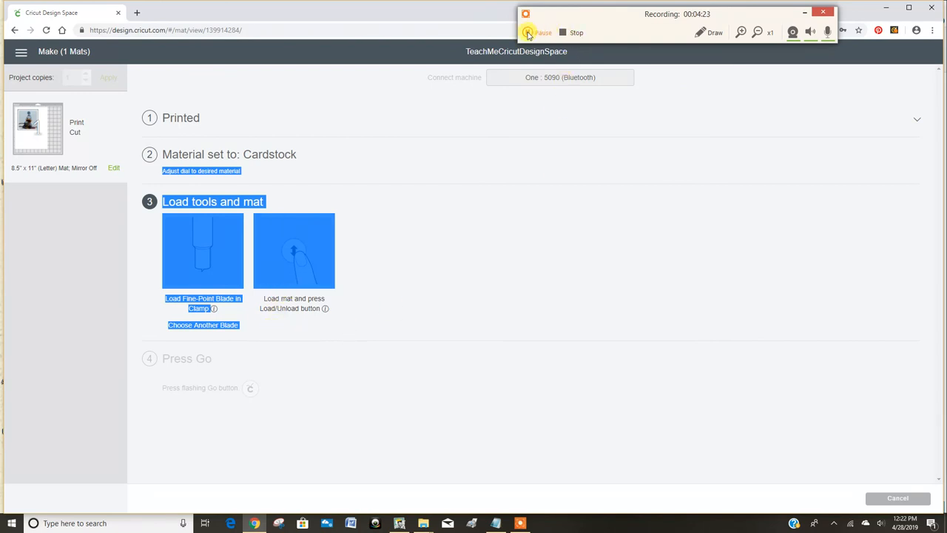